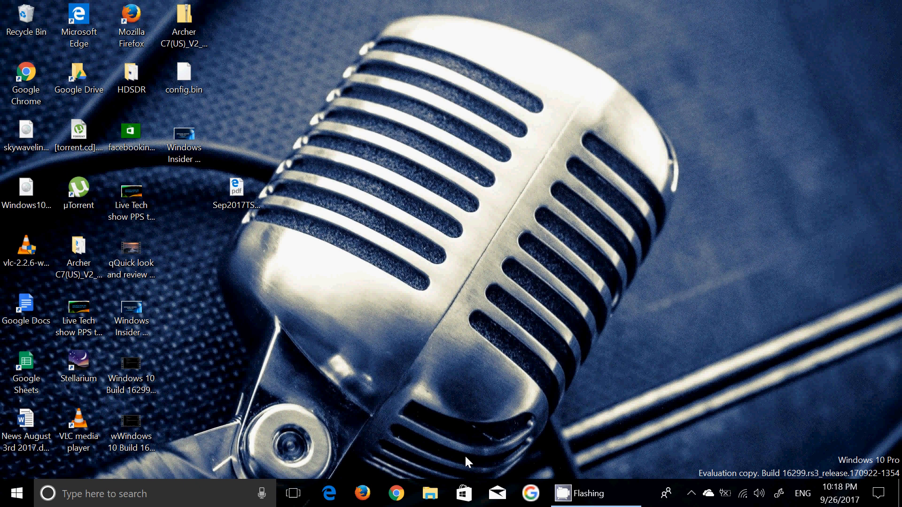
mouse_move(731, 459)
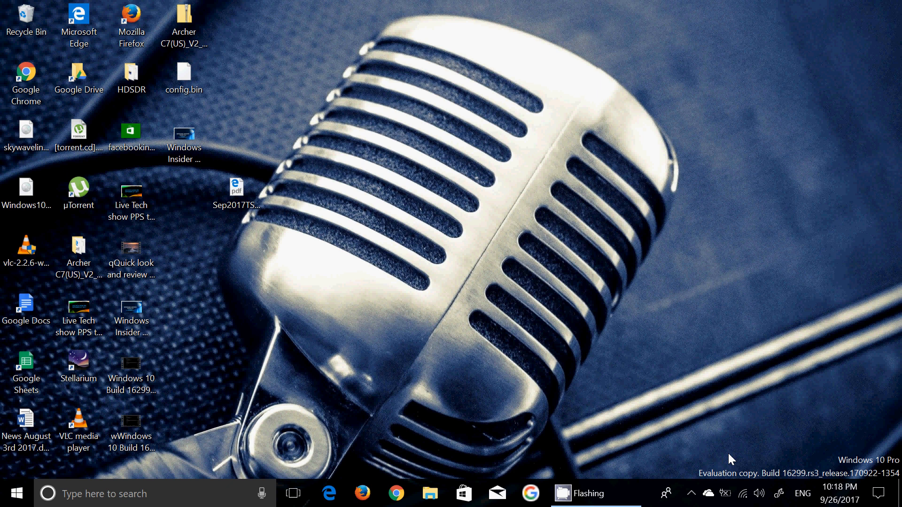
mouse_move(851, 481)
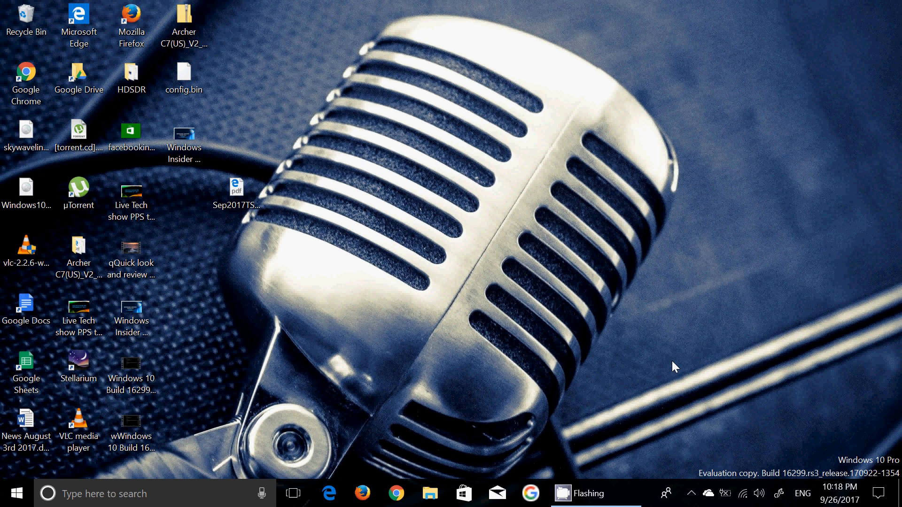
mouse_move(481, 431)
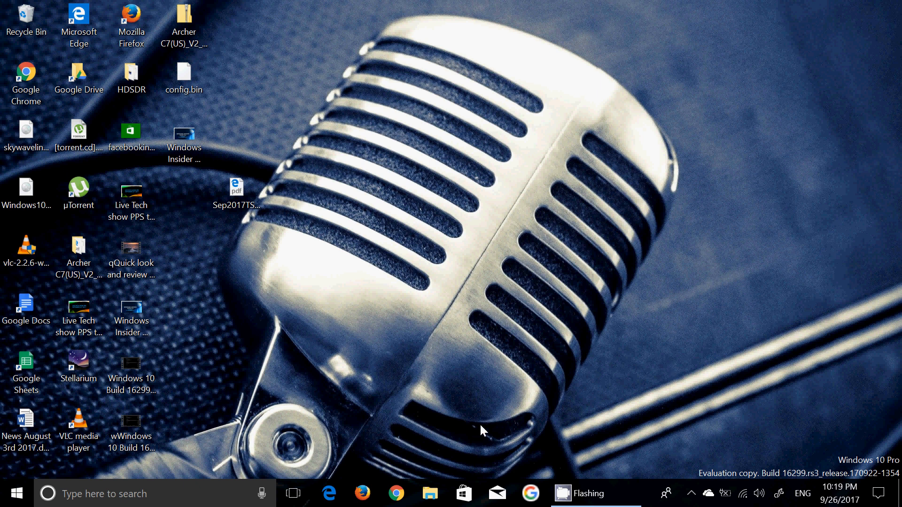
mouse_move(407, 450)
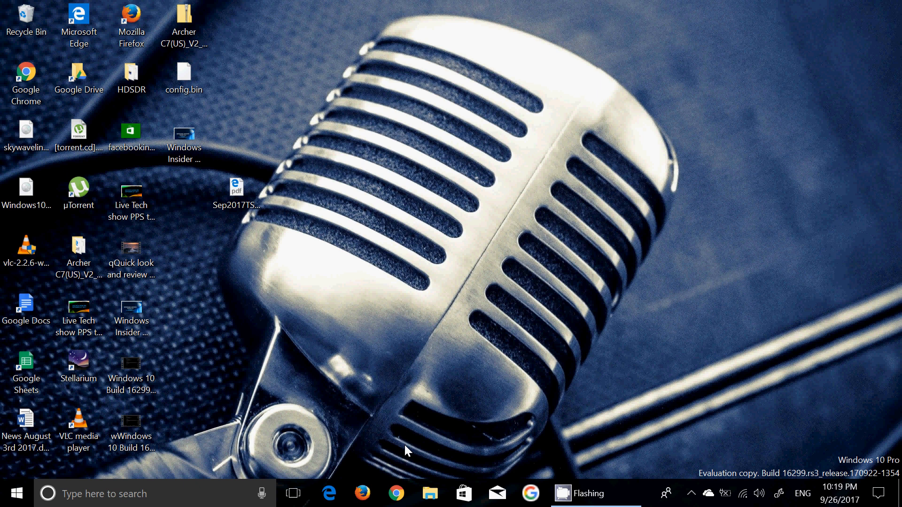
mouse_move(261, 443)
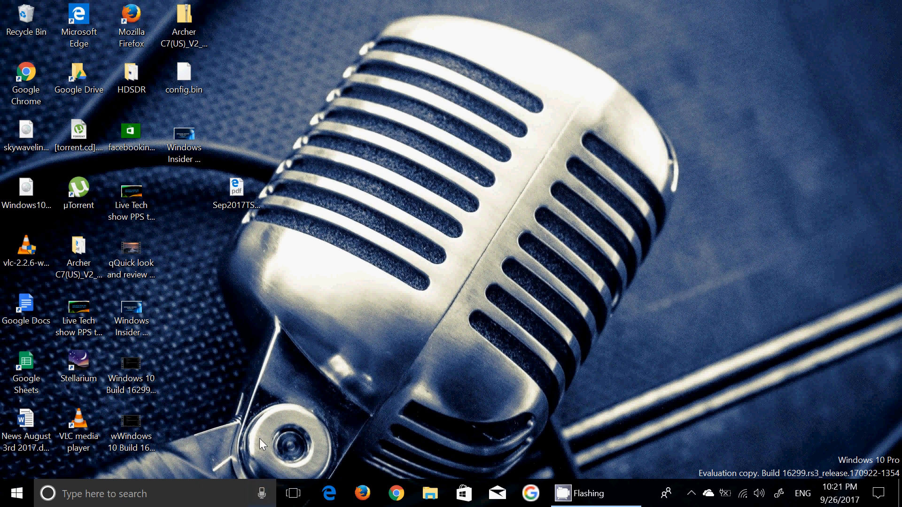
mouse_move(398, 395)
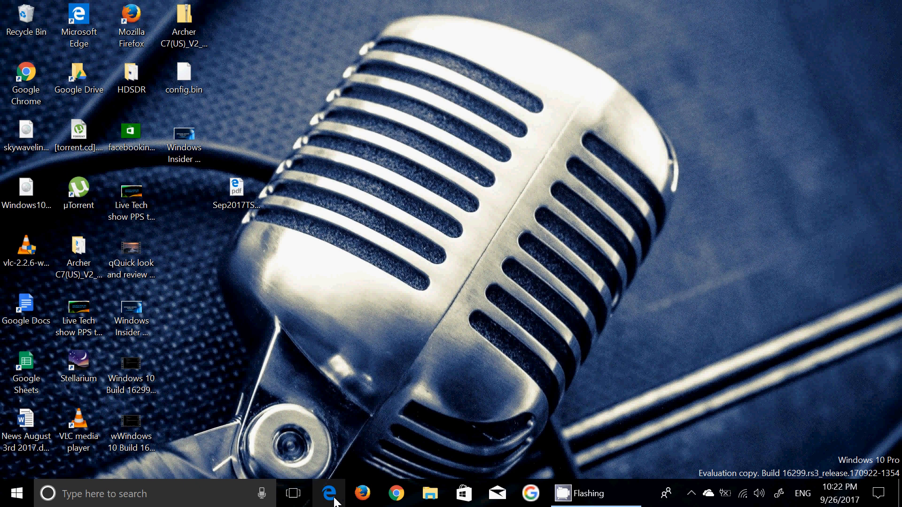
Search YouTube for 'coldplay yellow' via the typed suggestion and list the matching videos.
click(329, 493)
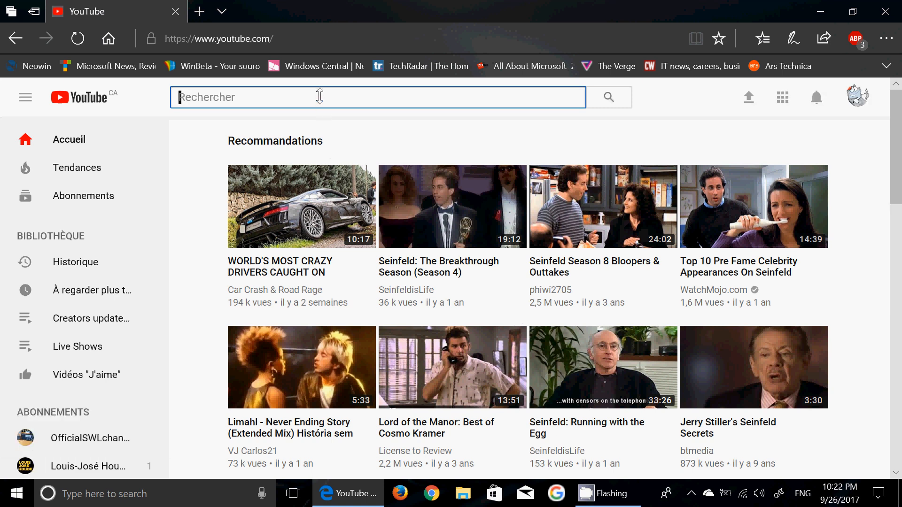
text(coldplay)
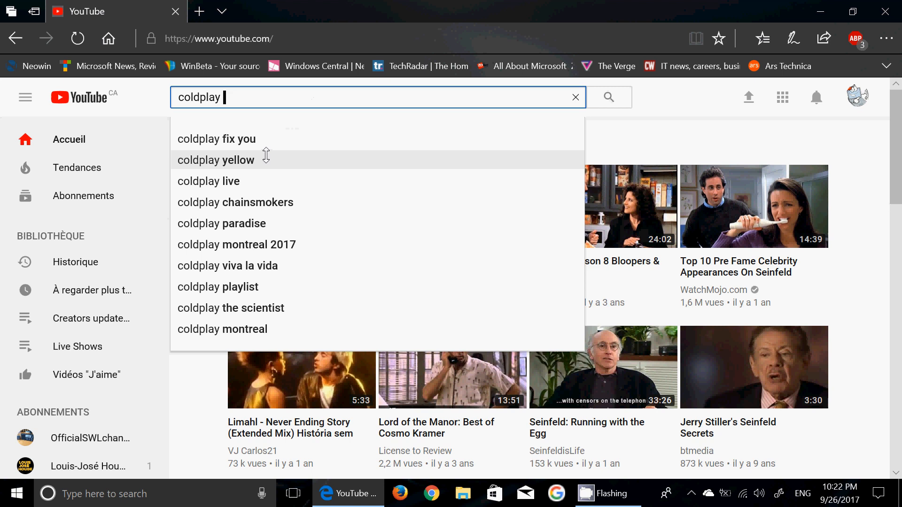
click(216, 160)
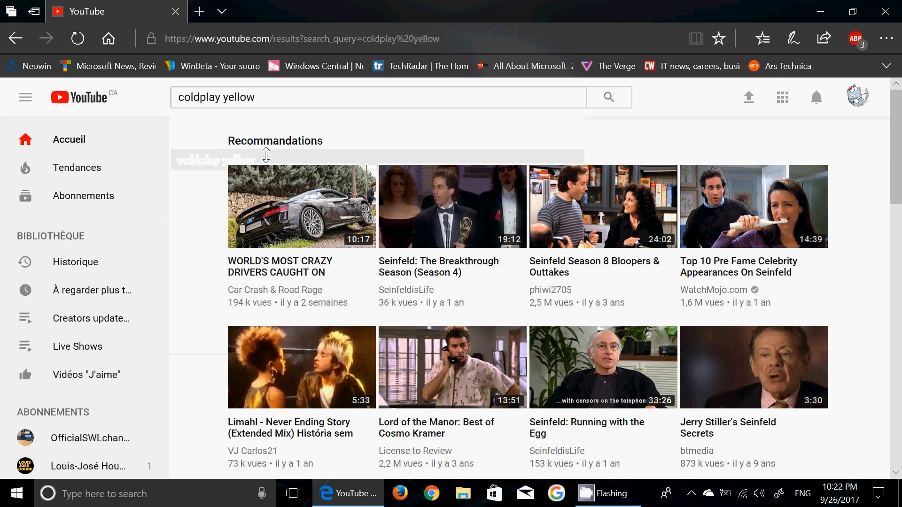
click(608, 97)
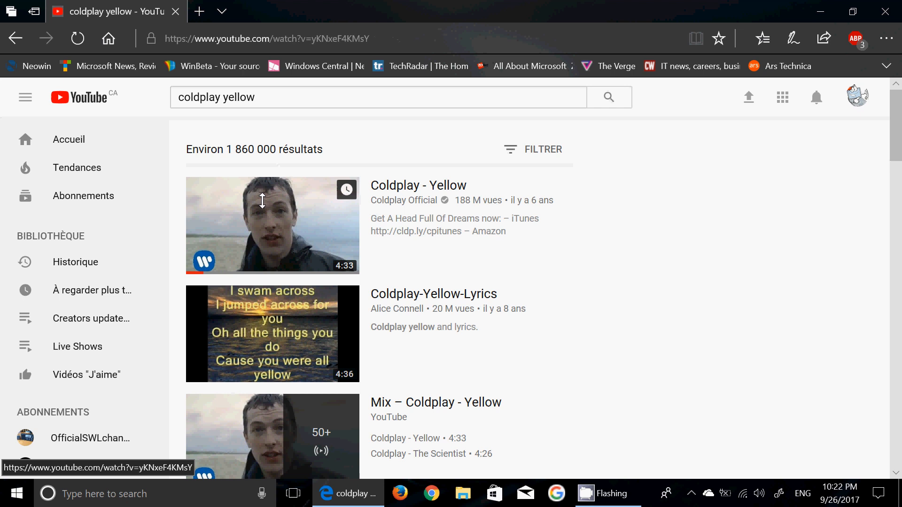
Play the official Coldplay - Yellow video, pause it, and show Cortana's lyrics for the song.
click(271, 224)
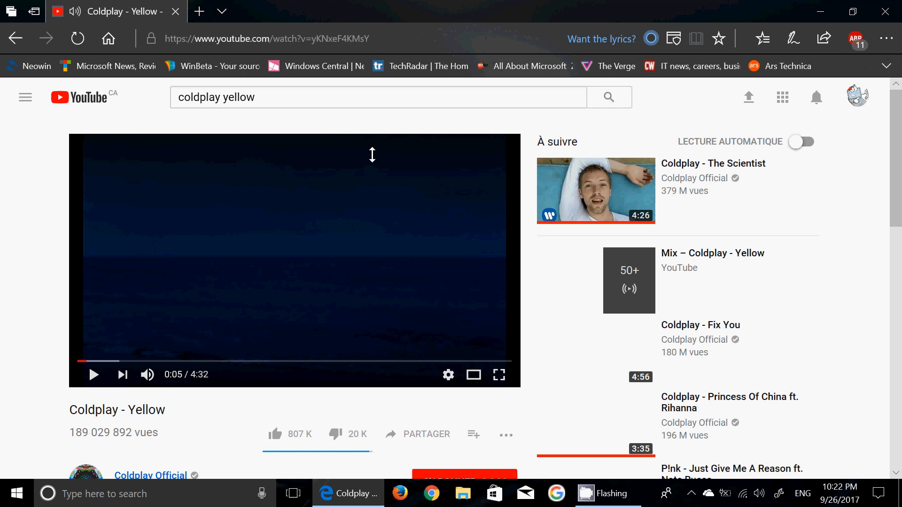
click(93, 375)
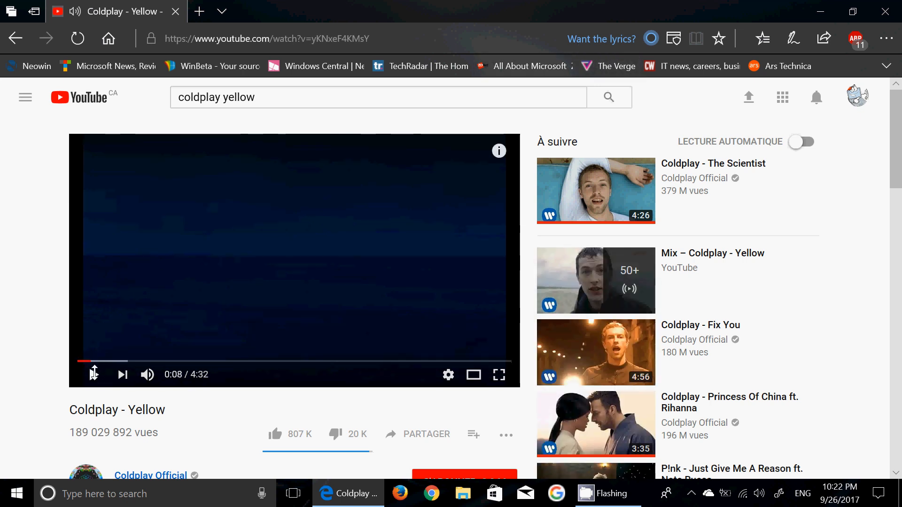
click(94, 375)
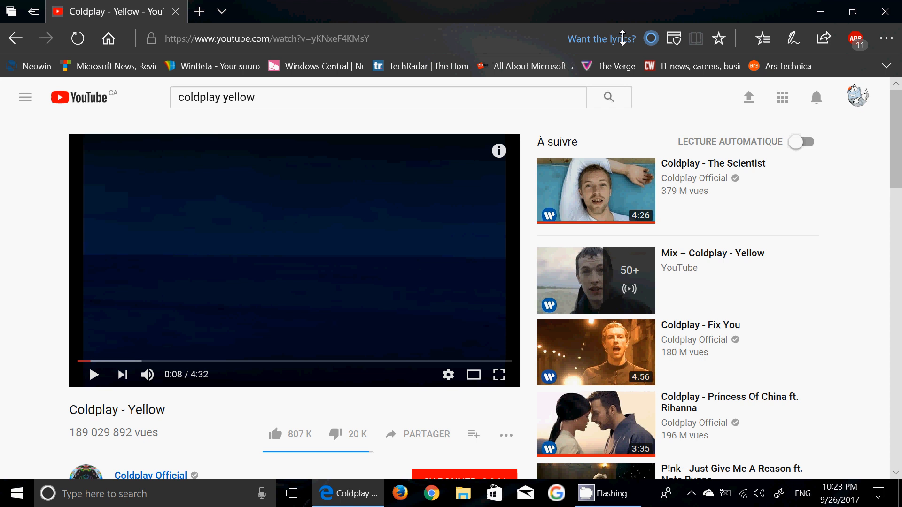
click(601, 38)
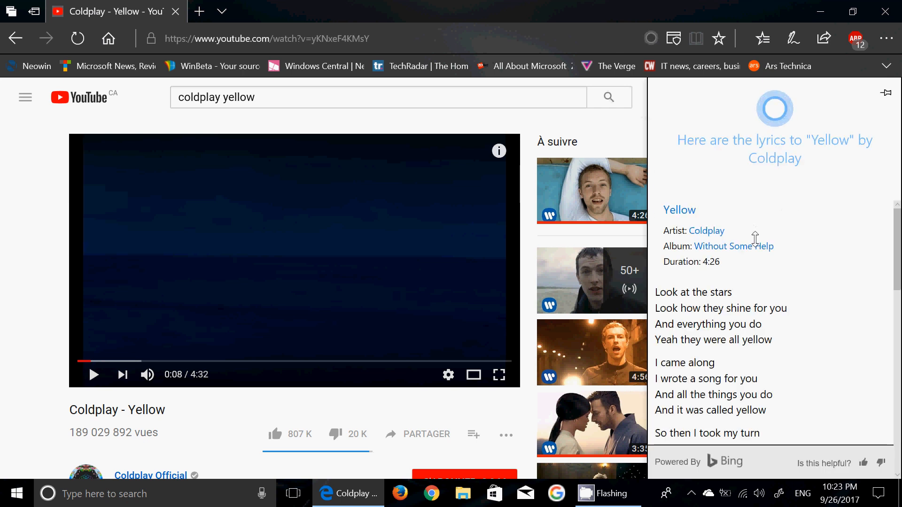
Scroll down through the Yellow lyrics in Cortana's panel.
scroll(down, 3)
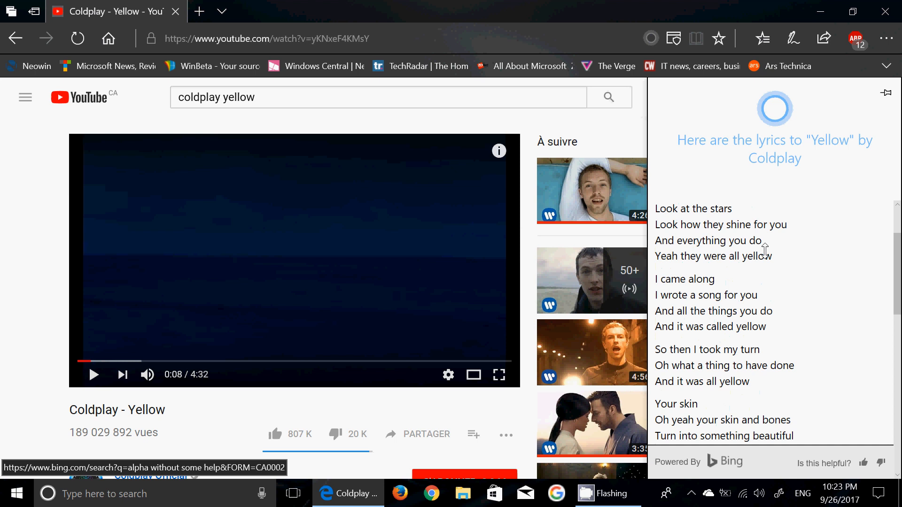
scroll(down, 3)
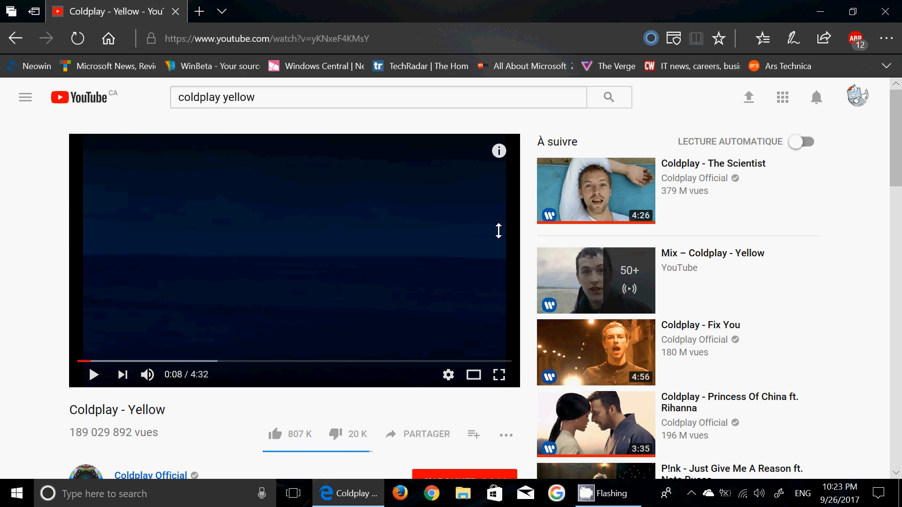
mouse_move(531, 94)
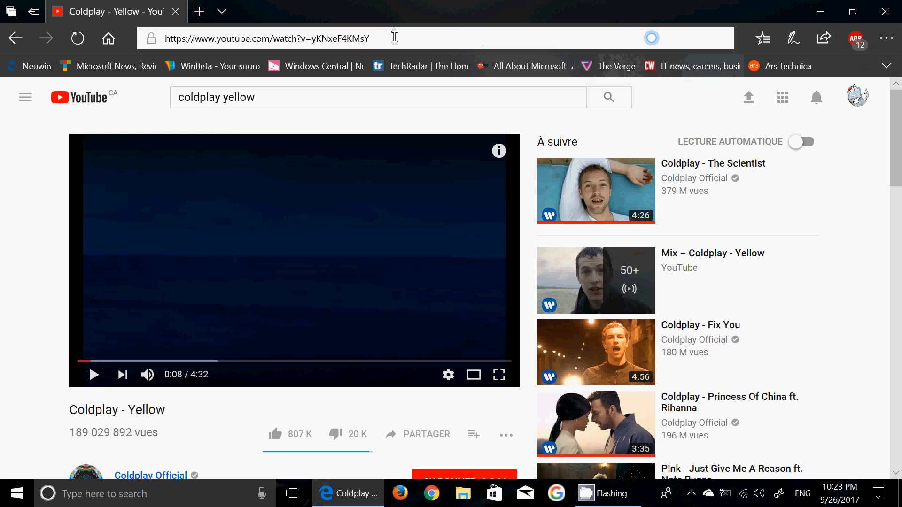
Go to google.ca and search for 'windows 10 s'.
click(265, 37)
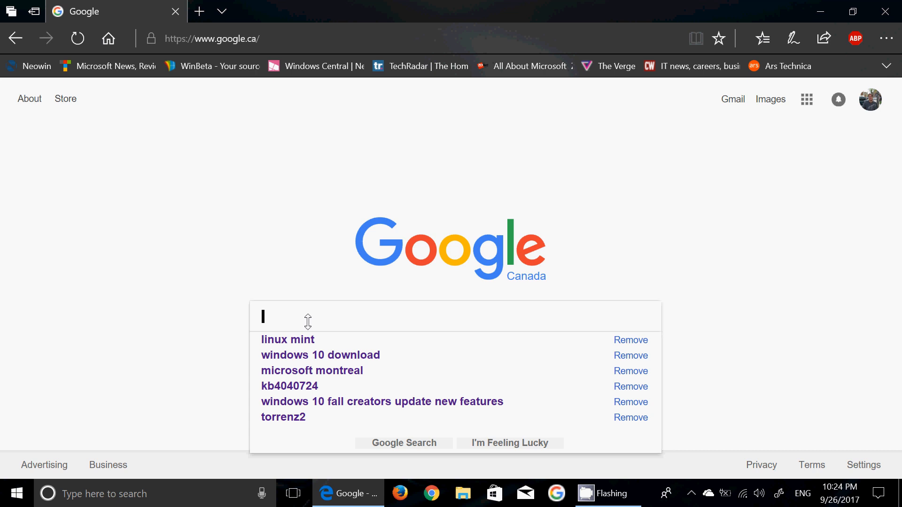
text(windows 10 s)
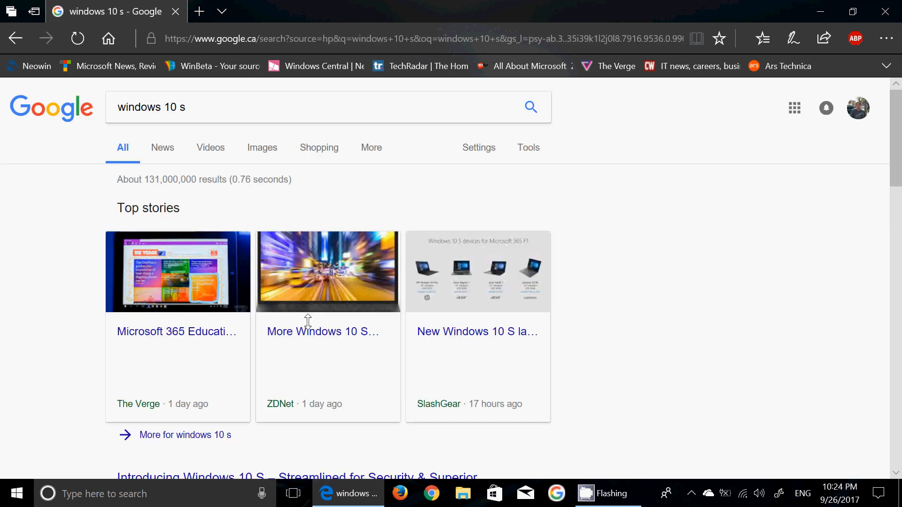
Open The Verge's 'Microsoft 365 Education' story from Top stories.
click(175, 332)
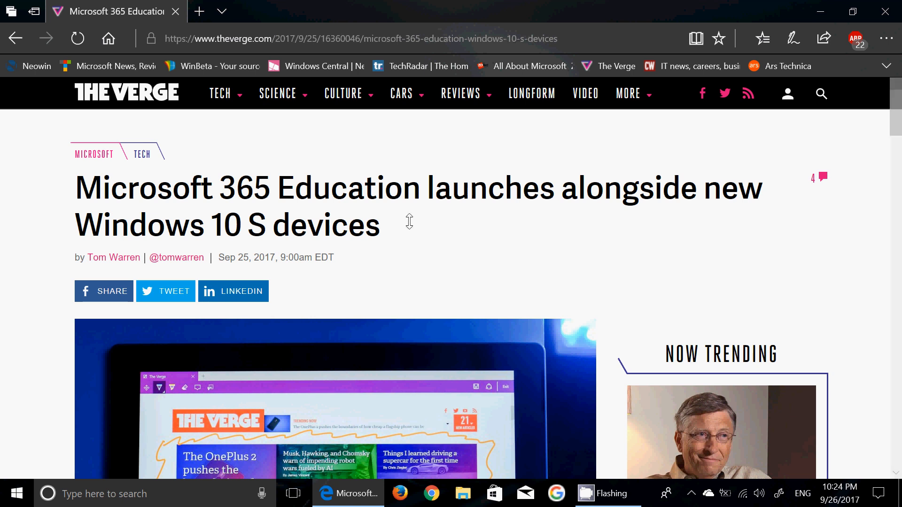
mouse_move(373, 255)
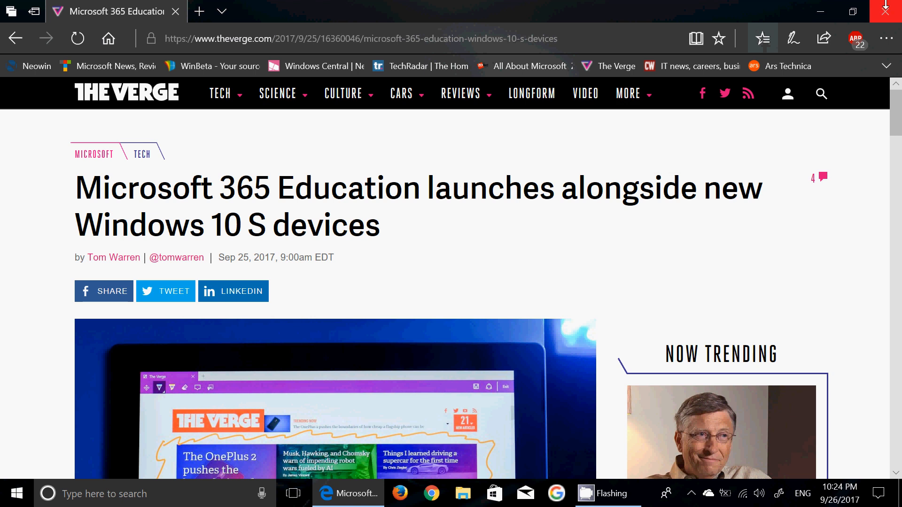
Close the Edge window to return to the Windows 10 desktop.
click(893, 11)
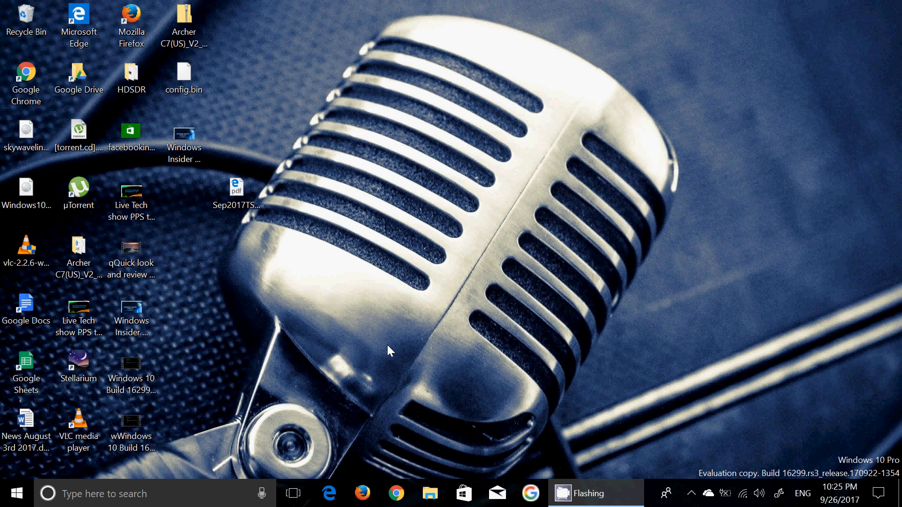
mouse_move(467, 379)
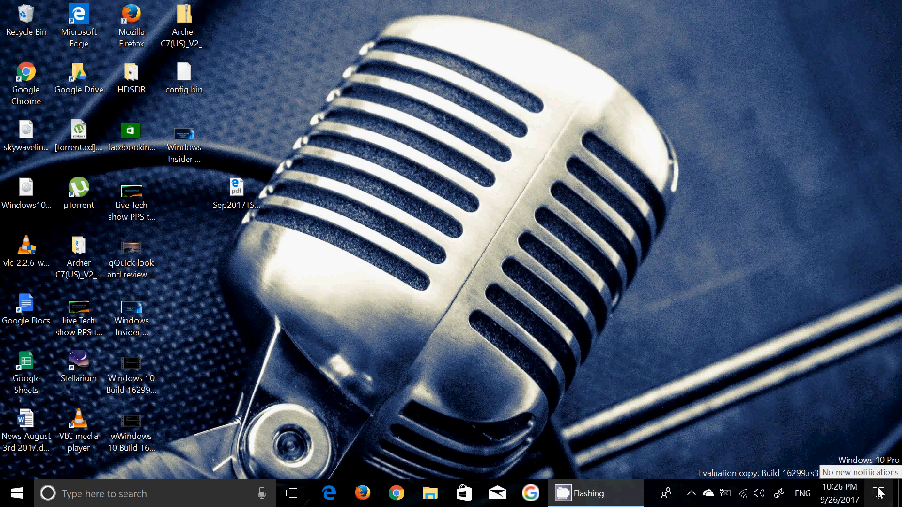
Check notifications, then restore the CamStudio recorder window from the hidden tray icons.
click(879, 494)
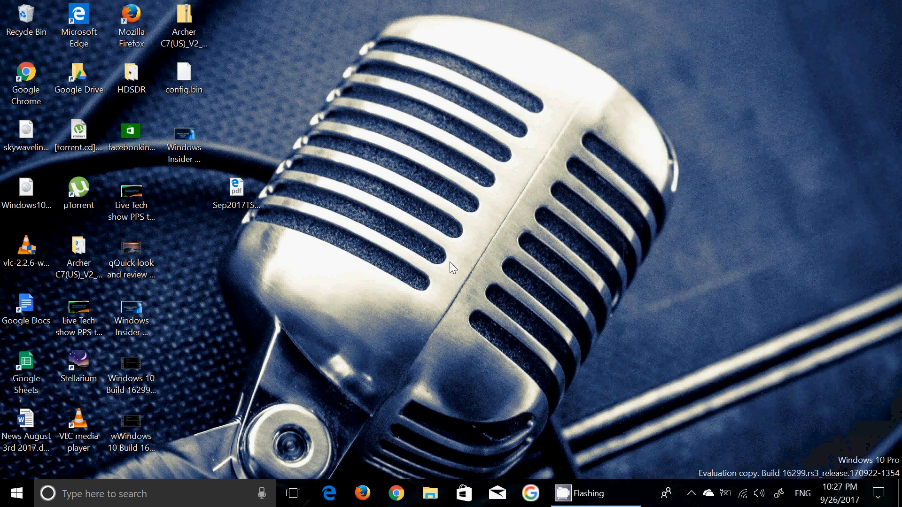
mouse_move(749, 346)
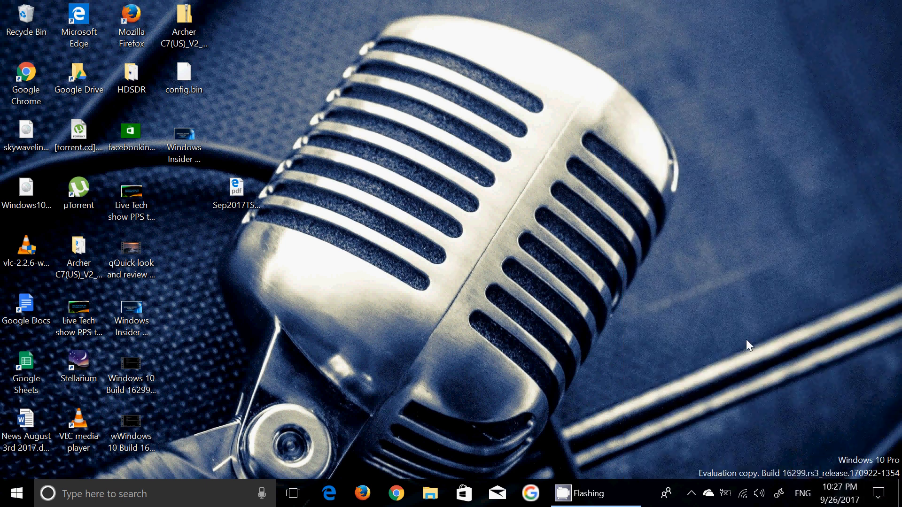
mouse_move(529, 300)
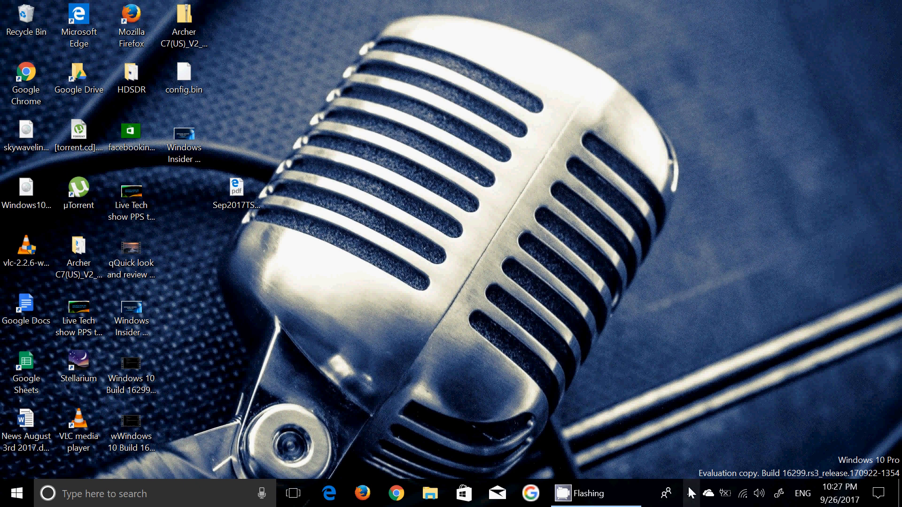
click(689, 494)
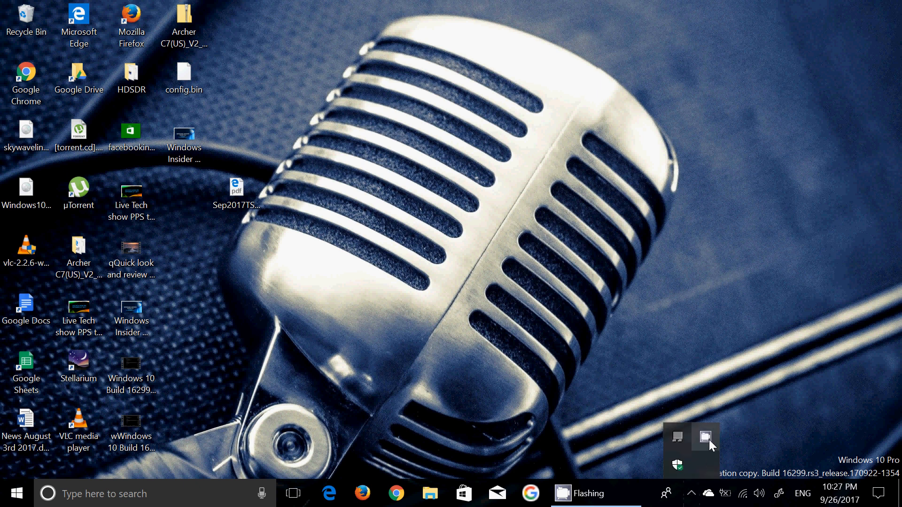
click(703, 438)
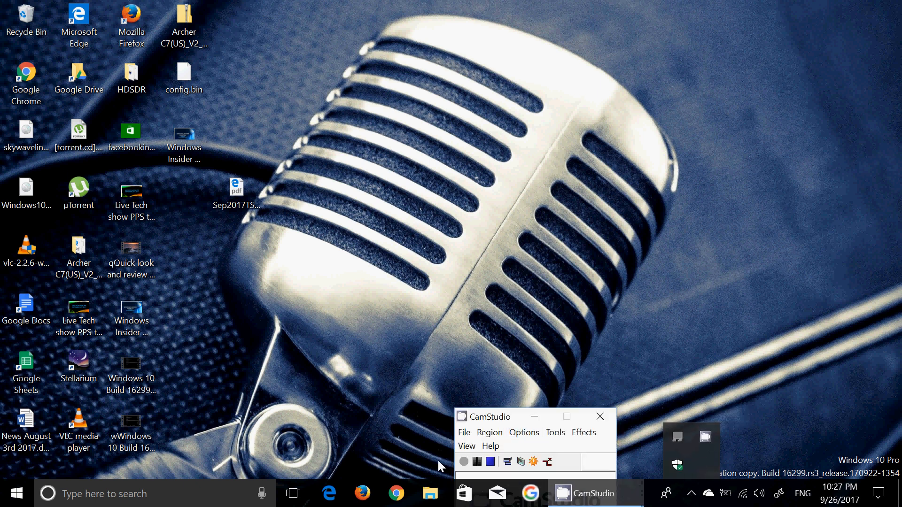